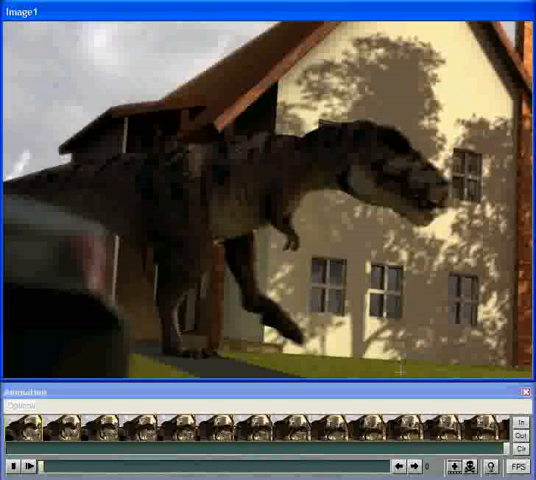
- Bring up the playback frame rate choices for the dinosaur animation
left_click(516, 468)
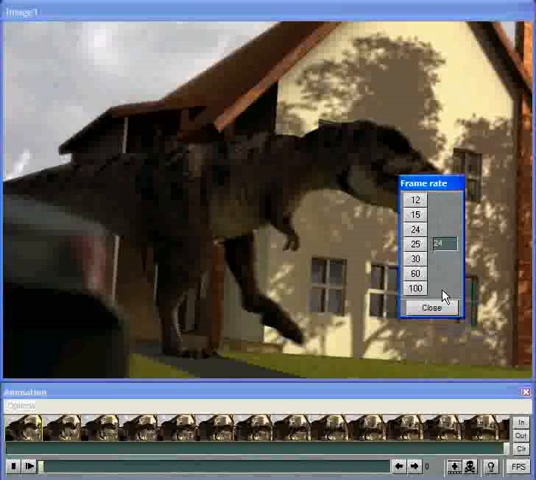
mouse_move(448, 344)
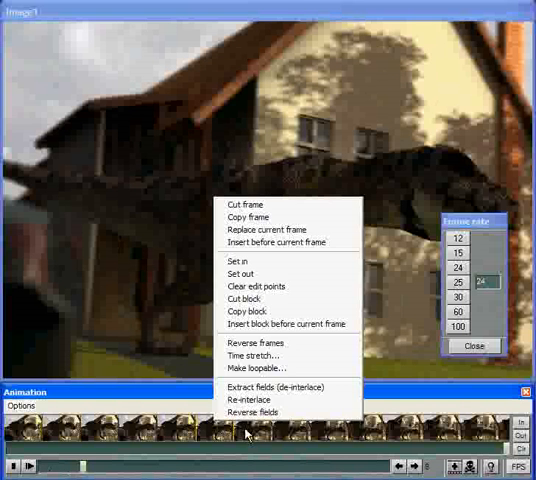
- Time-stretch the clip with the 24 fps to 60 fps preset and run it
left_click(264, 356)
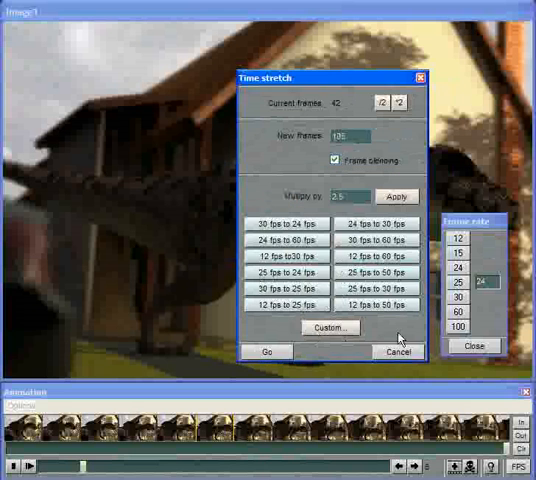
left_click(266, 352)
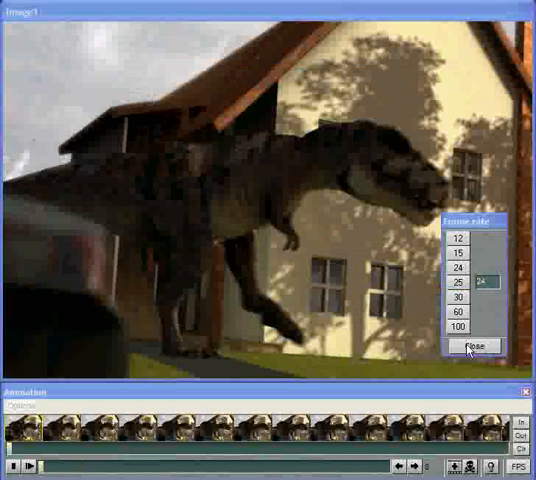
- Re-interlace the stretched fields, set playback to 30 fps and play the dinosaur animation
left_click(476, 344)
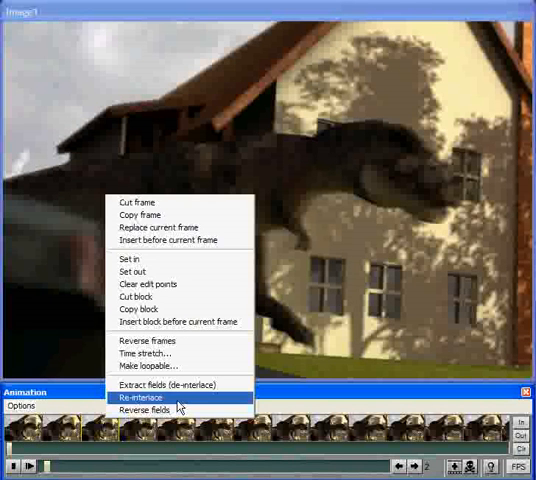
left_click(148, 396)
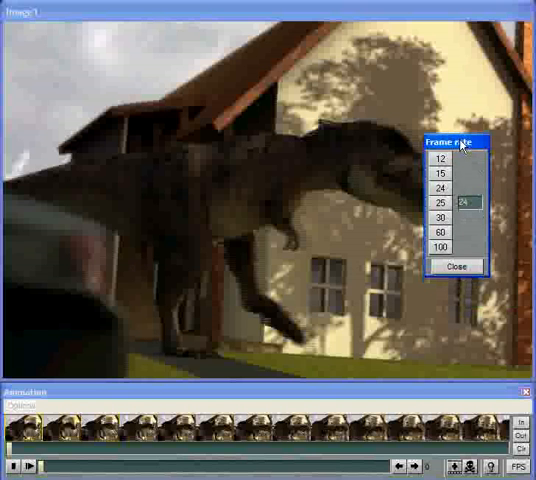
left_click_drag(450, 140, 516, 80)
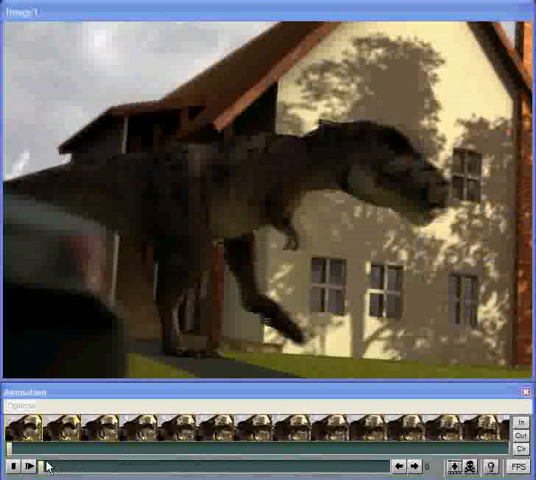
left_click(20, 468)
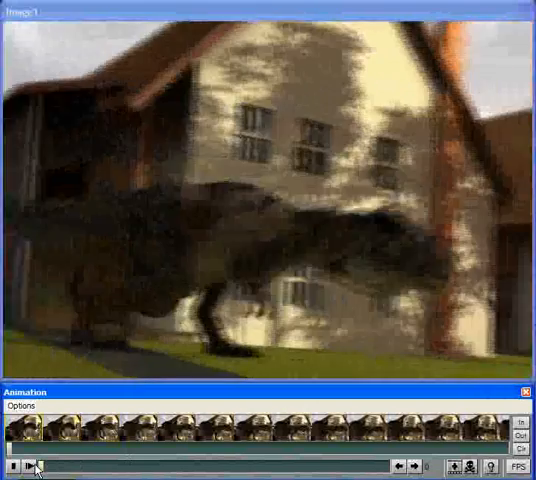